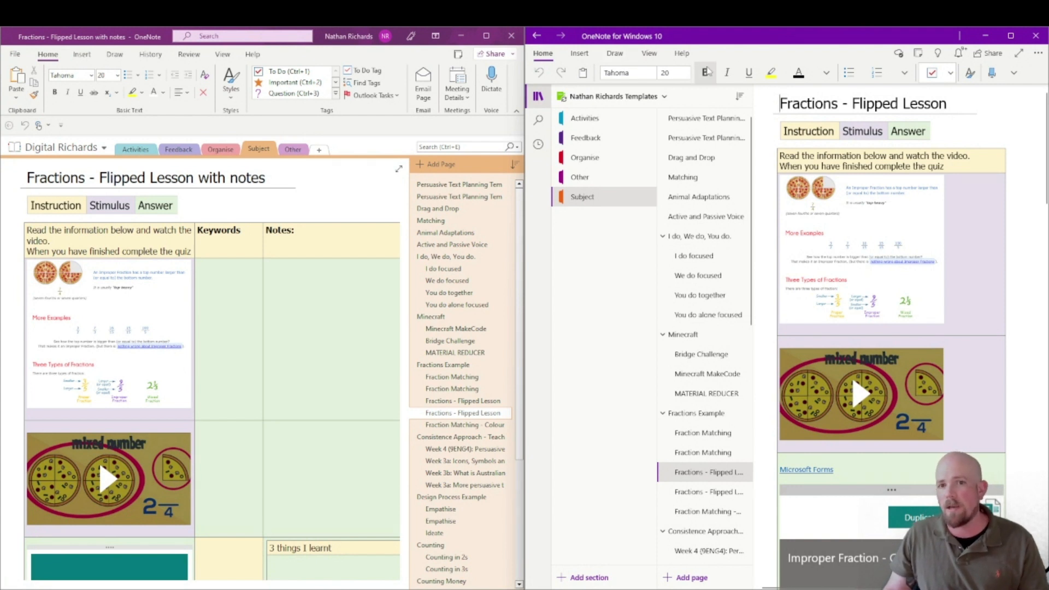
{"action": "mouse_move", "coordinate": [849, 72]}
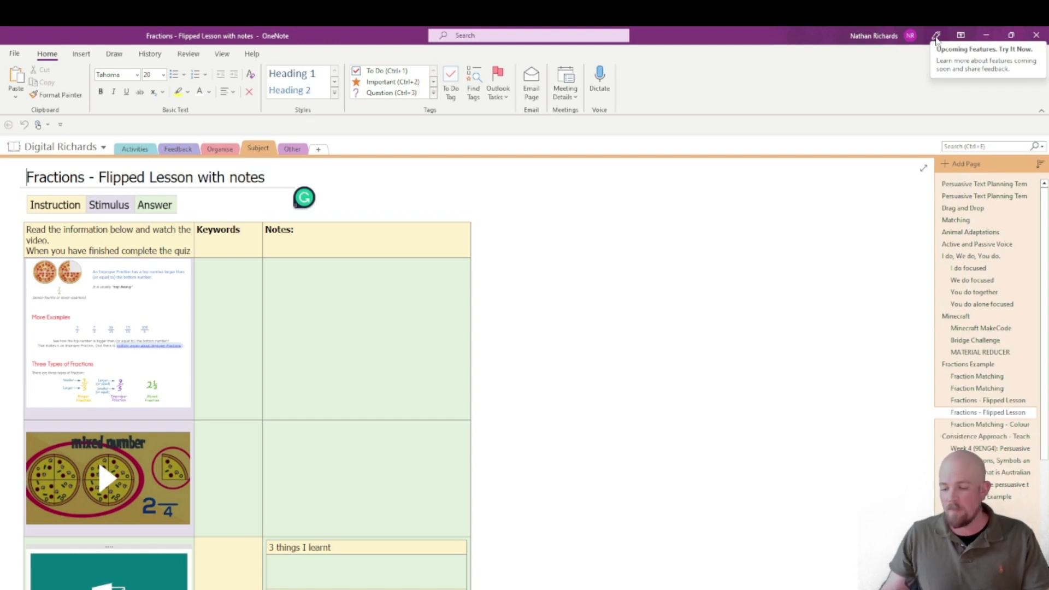
- Turn on 'Try the new experience' in Coming Soon and accept the restart prompt
{"action": "left_click", "coordinate": [936, 35]}
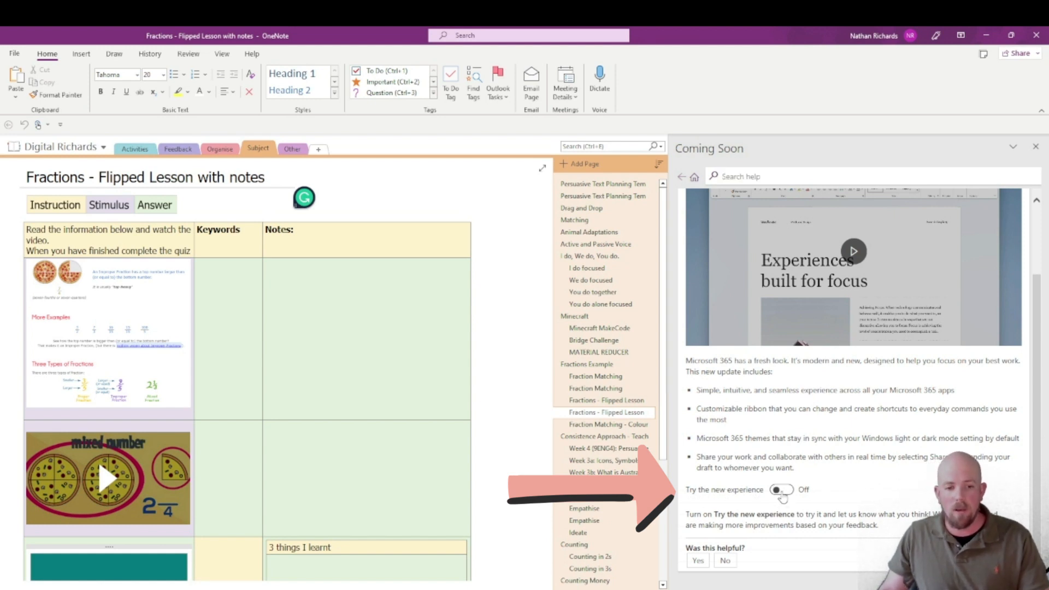
{"action": "left_click", "coordinate": [780, 489]}
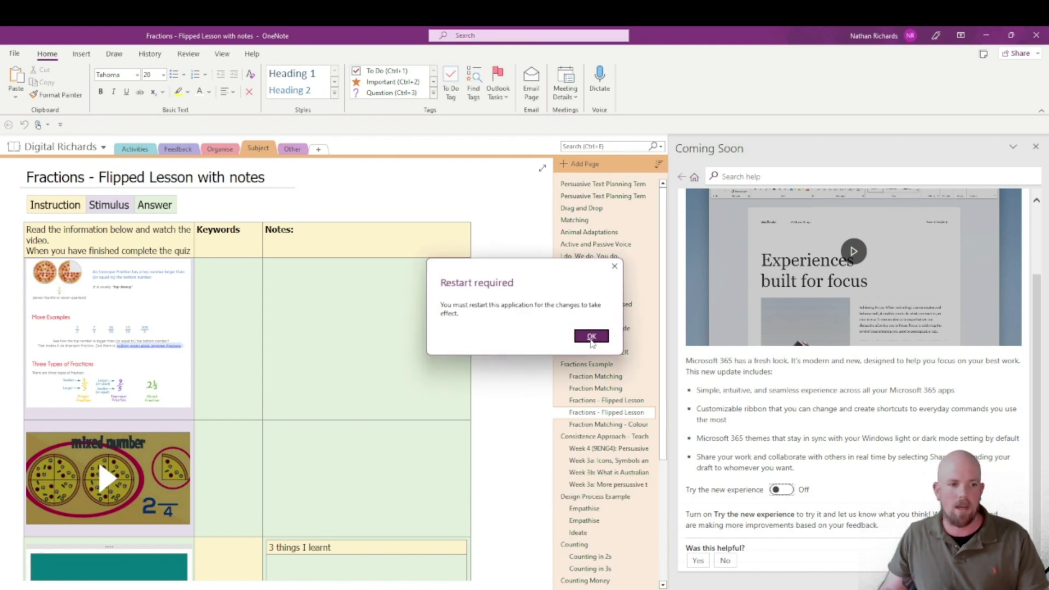
{"action": "left_click", "coordinate": [591, 336]}
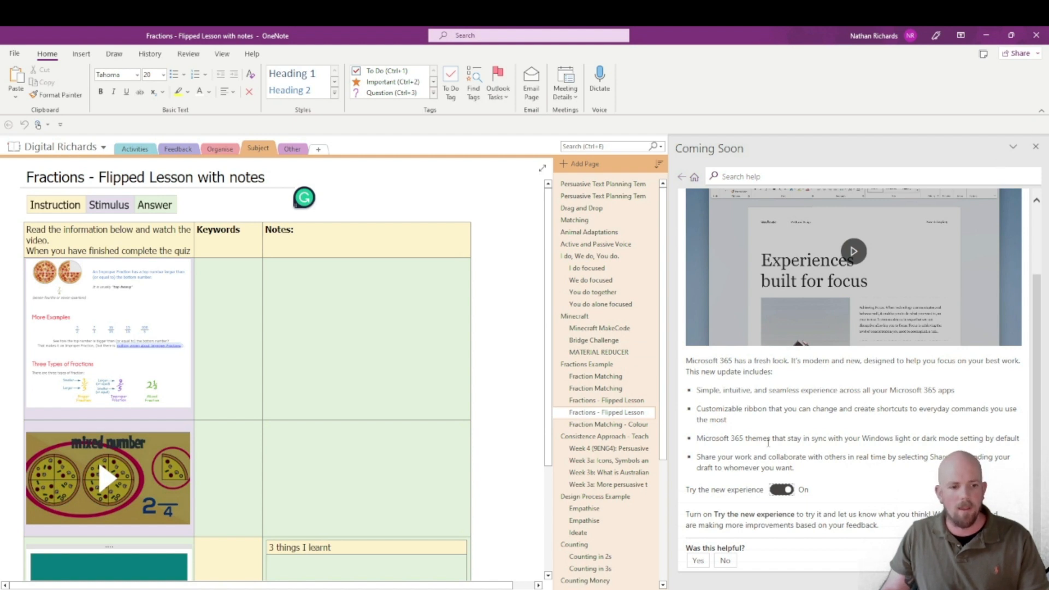
{"action": "right_click", "coordinate": [515, 584]}
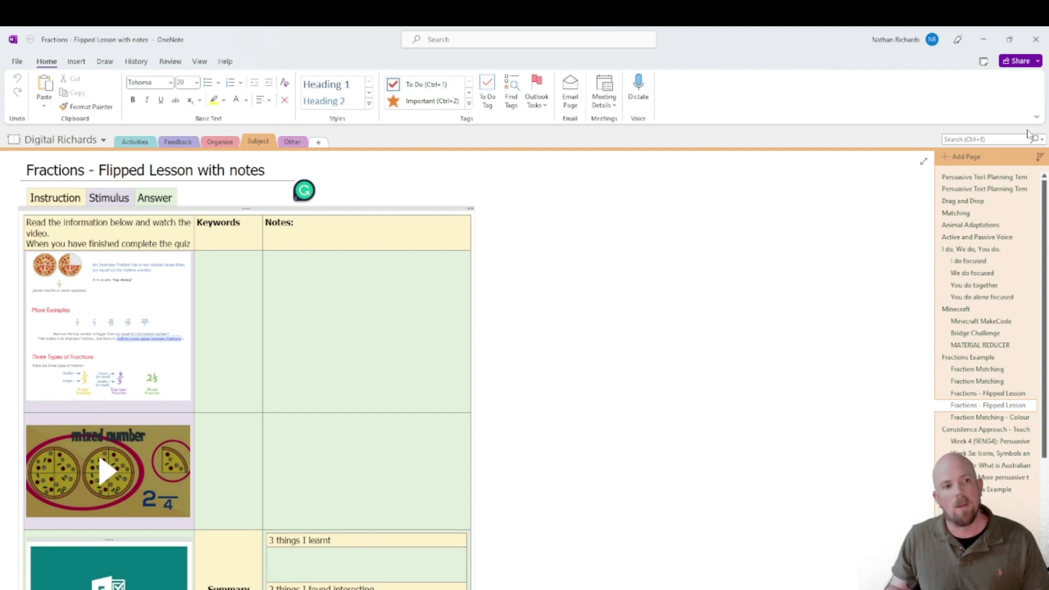
{"action": "mouse_move", "coordinate": [915, 92]}
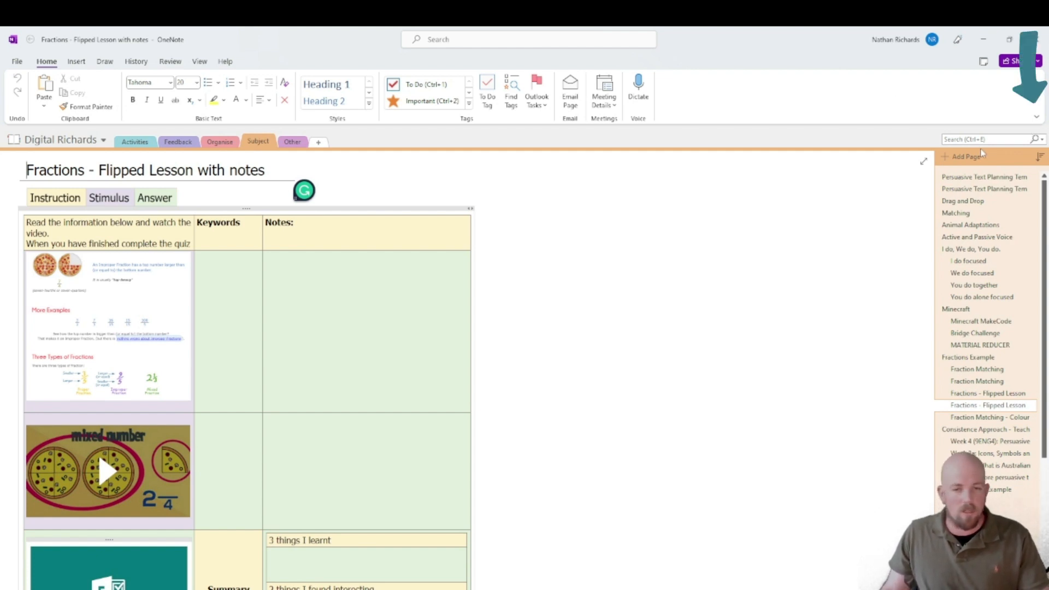
{"action": "left_click", "coordinate": [1037, 117]}
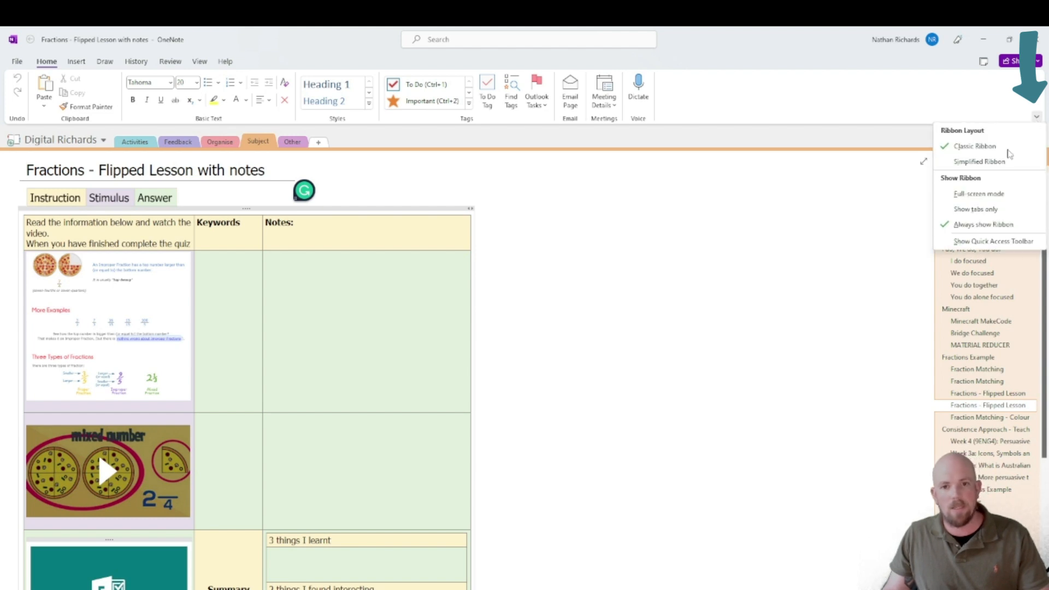
{"action": "left_click", "coordinate": [978, 162]}
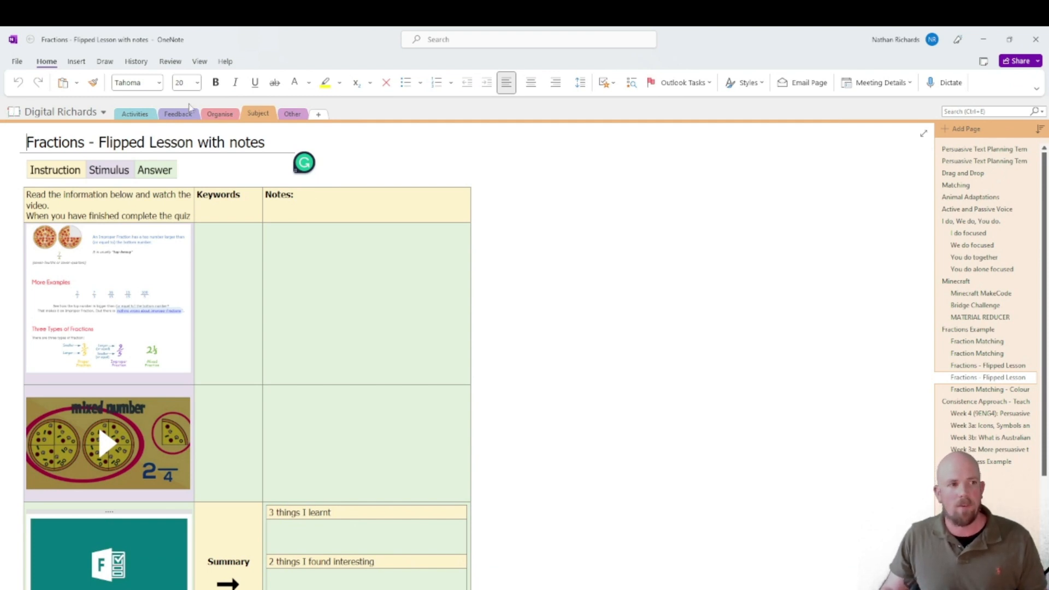
{"action": "left_click", "coordinate": [75, 61]}
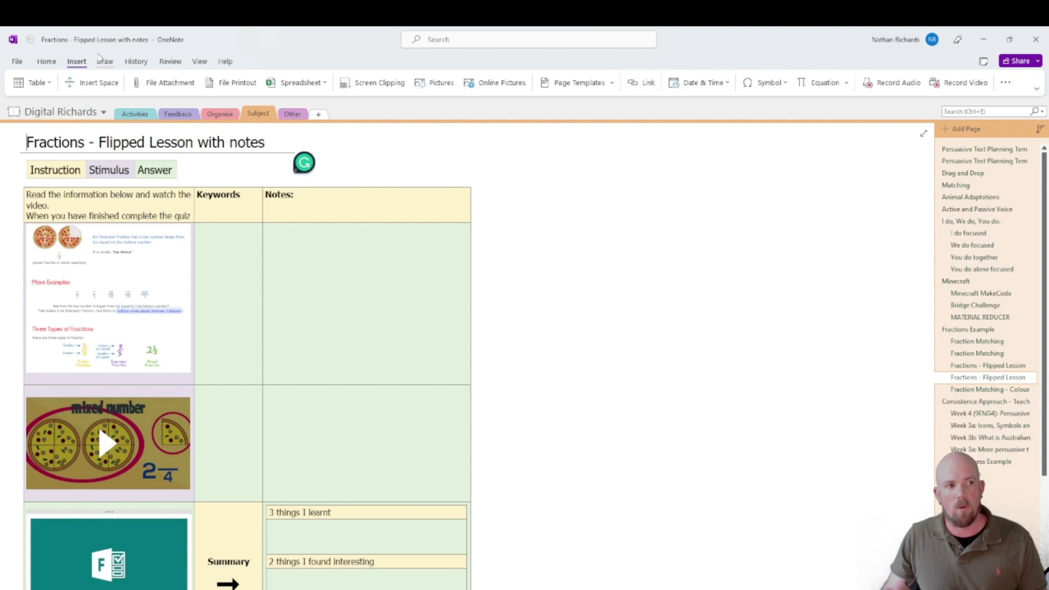
{"action": "left_click", "coordinate": [169, 61]}
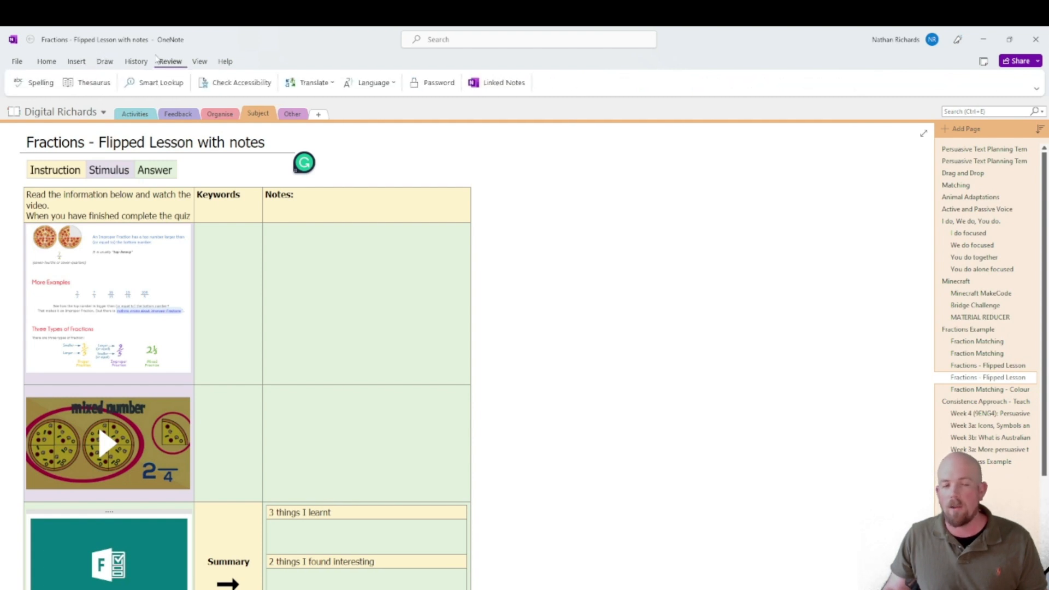
{"action": "left_click", "coordinate": [199, 61]}
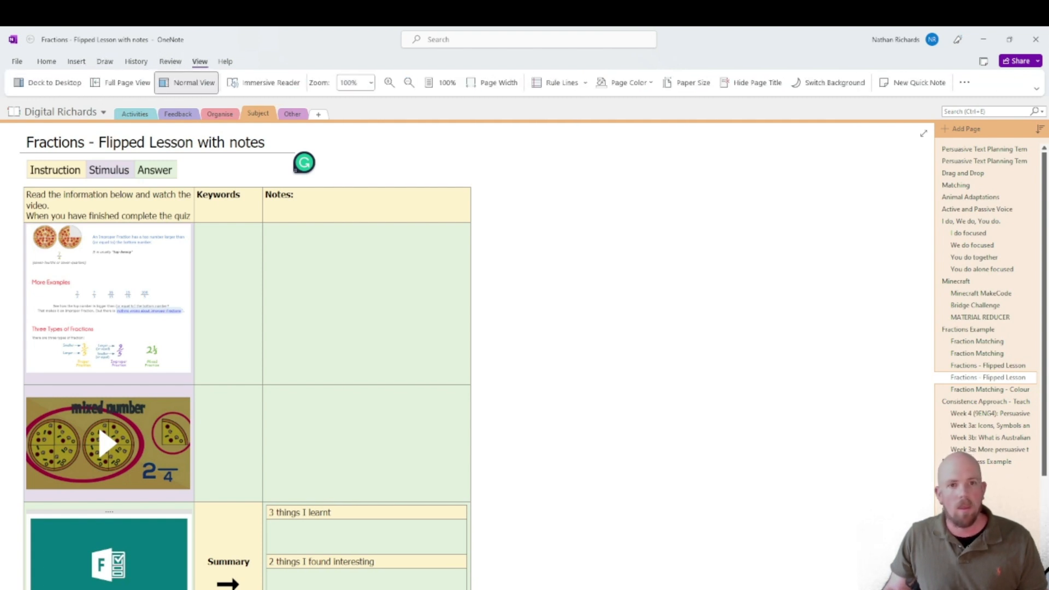
{"action": "left_click", "coordinate": [1035, 89]}
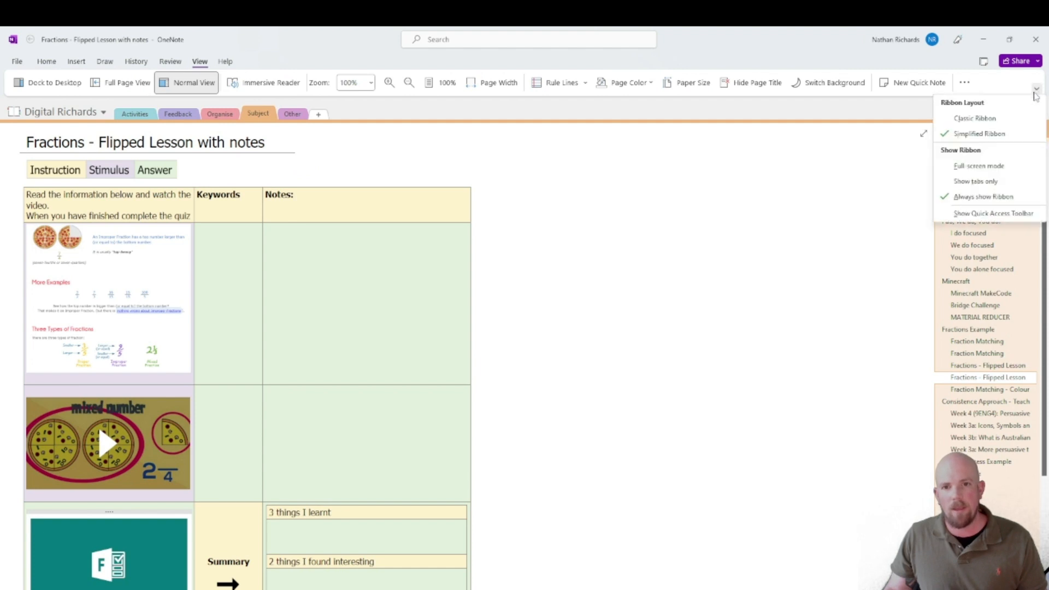
{"action": "left_click", "coordinate": [978, 118]}
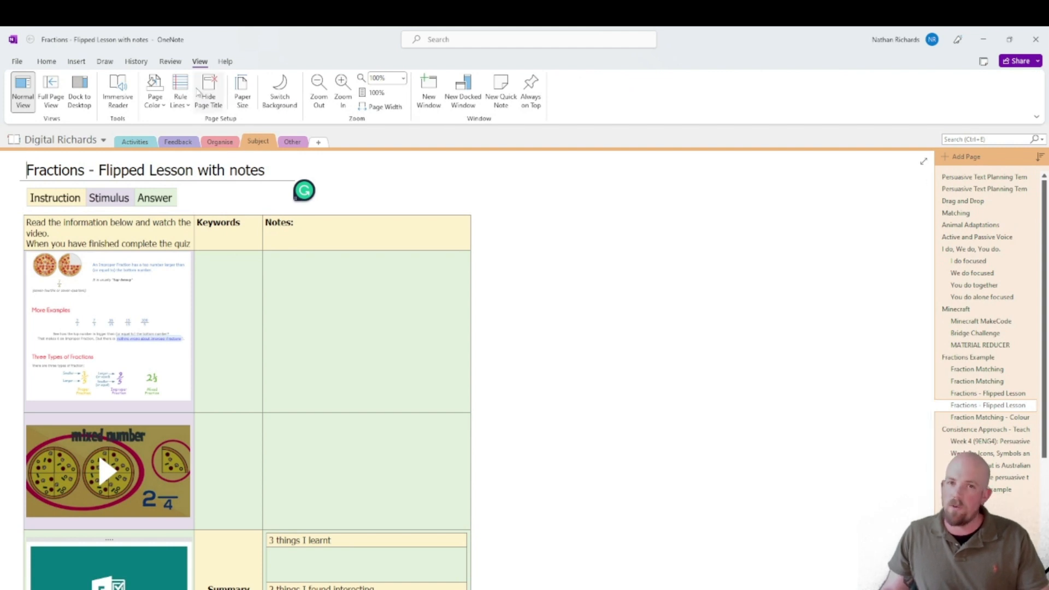
{"action": "mouse_move", "coordinate": [207, 91]}
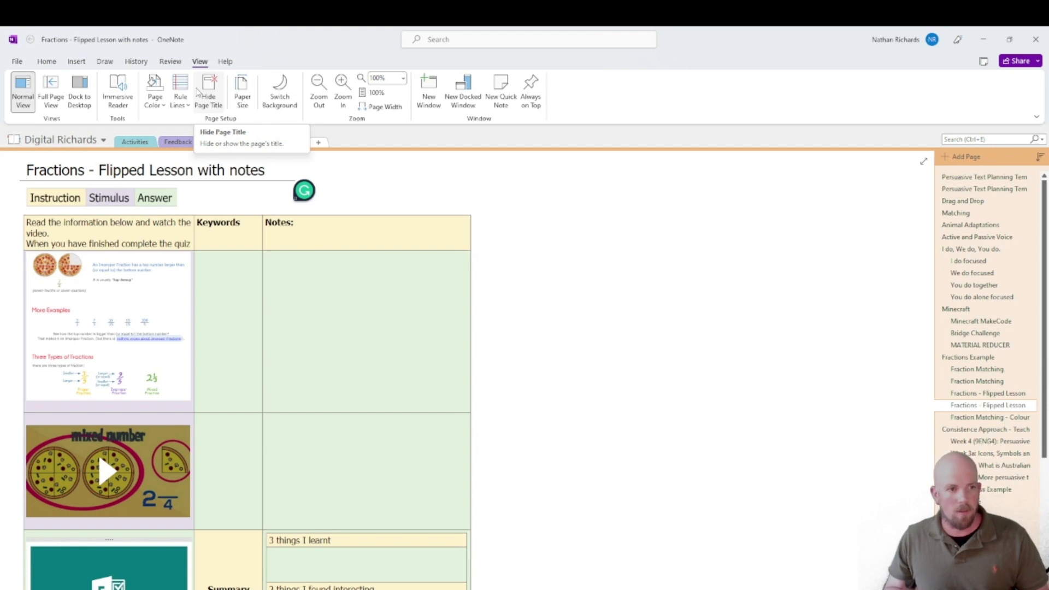
{"action": "left_click", "coordinate": [46, 61]}
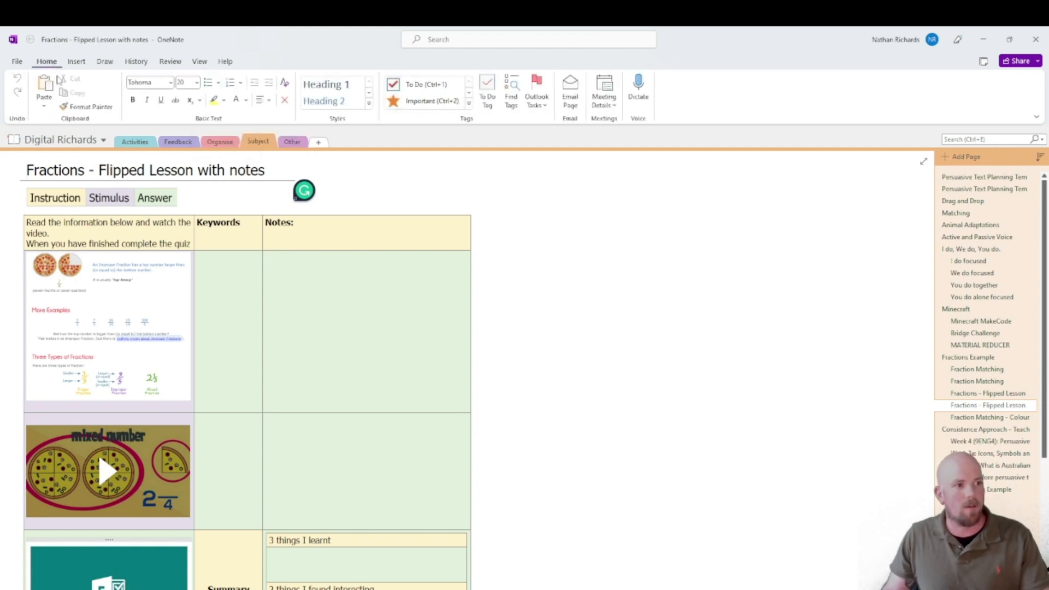
- Show the Insert tab's table, file, media and recording tools
{"action": "left_click", "coordinate": [76, 60]}
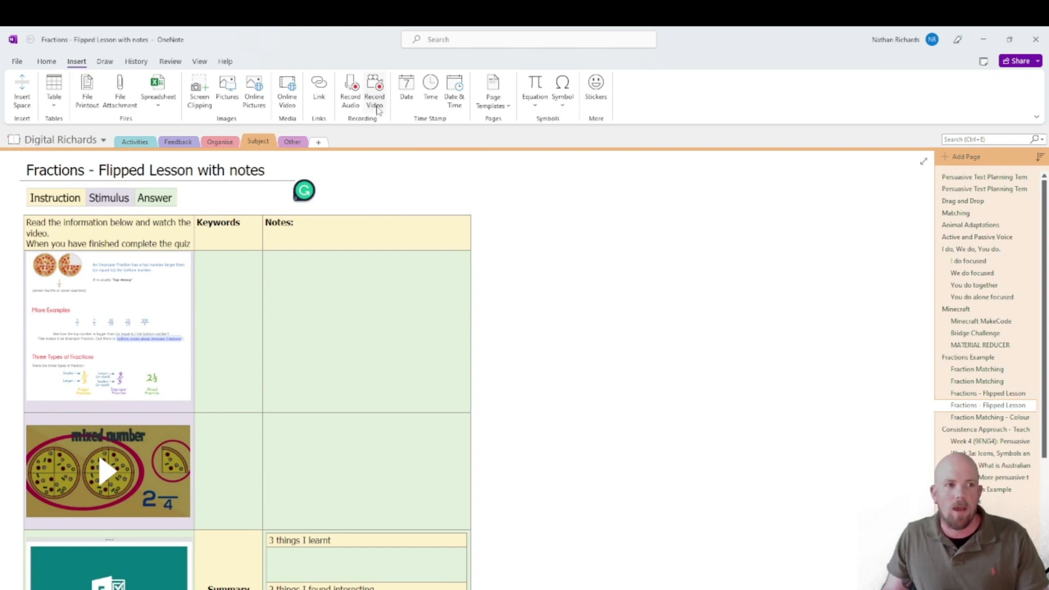
{"action": "mouse_move", "coordinate": [375, 90]}
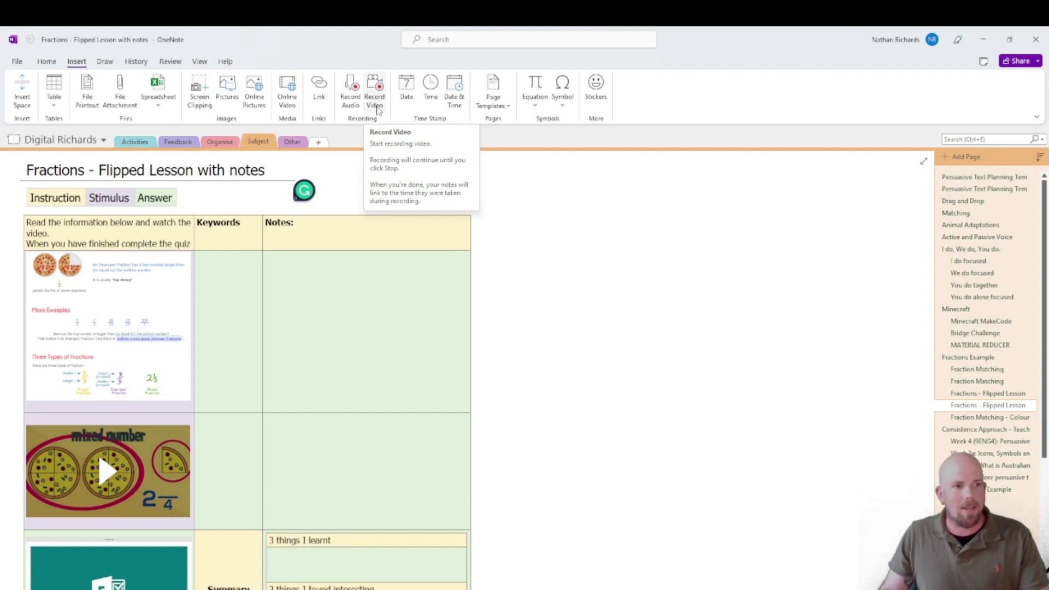
{"action": "mouse_move", "coordinate": [104, 64]}
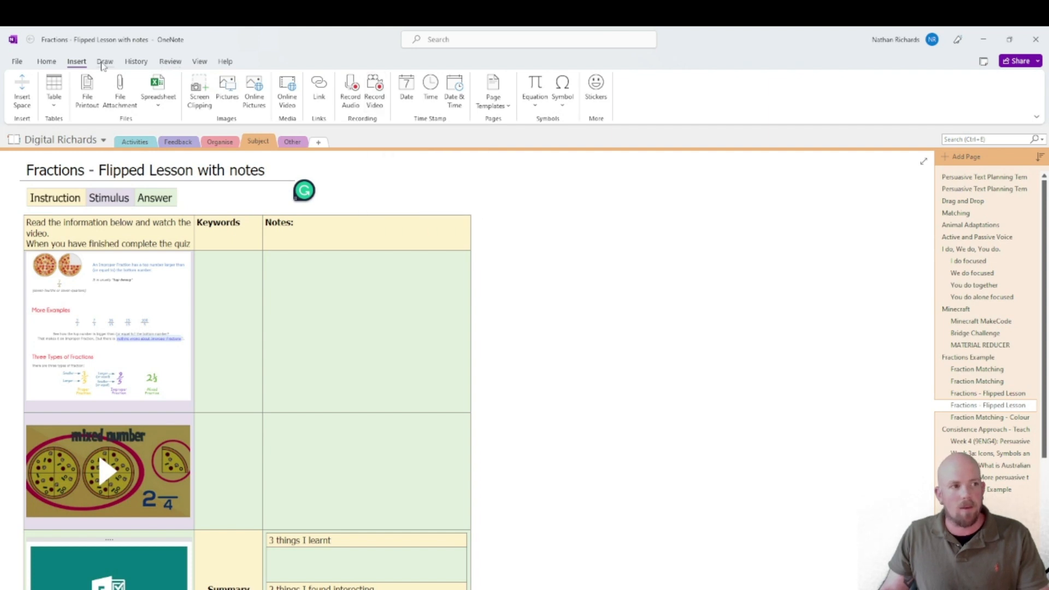
- Browse the Draw, History and Review tabs, finishing on the View tab
{"action": "left_click", "coordinate": [104, 61]}
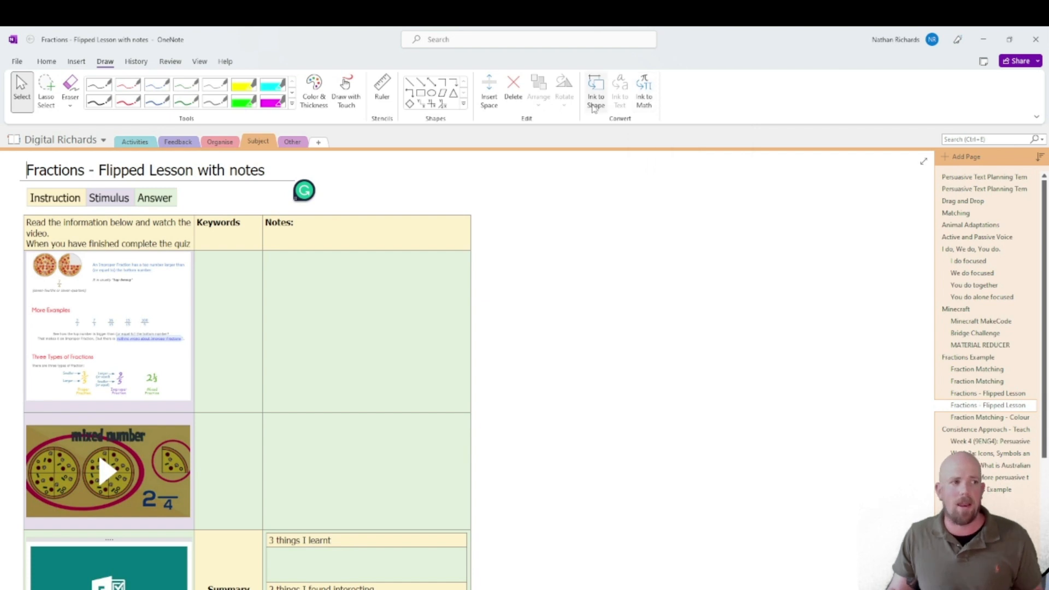
{"action": "mouse_move", "coordinate": [596, 90]}
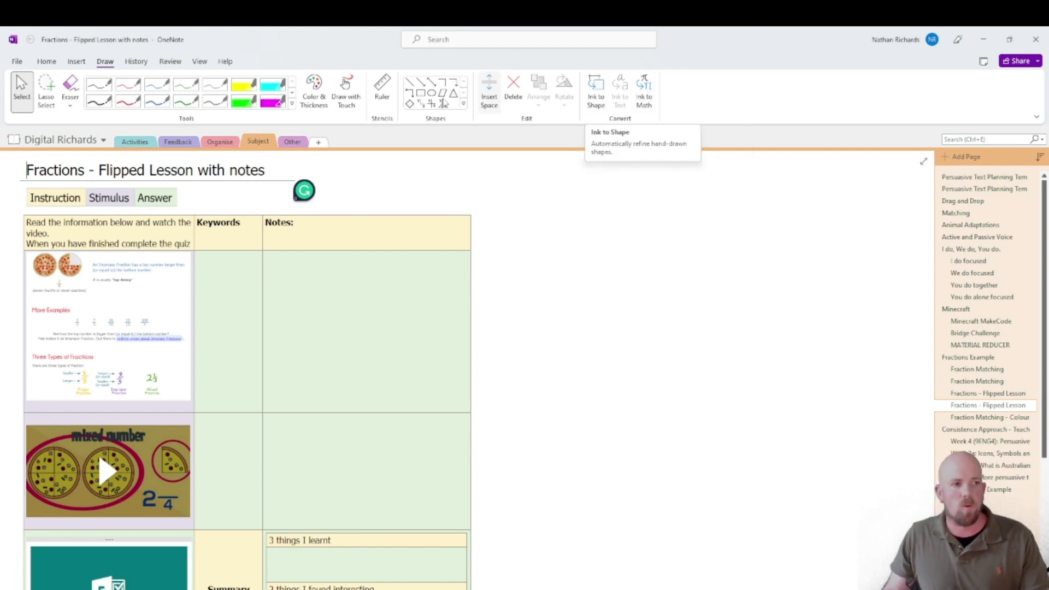
{"action": "left_click", "coordinate": [135, 60]}
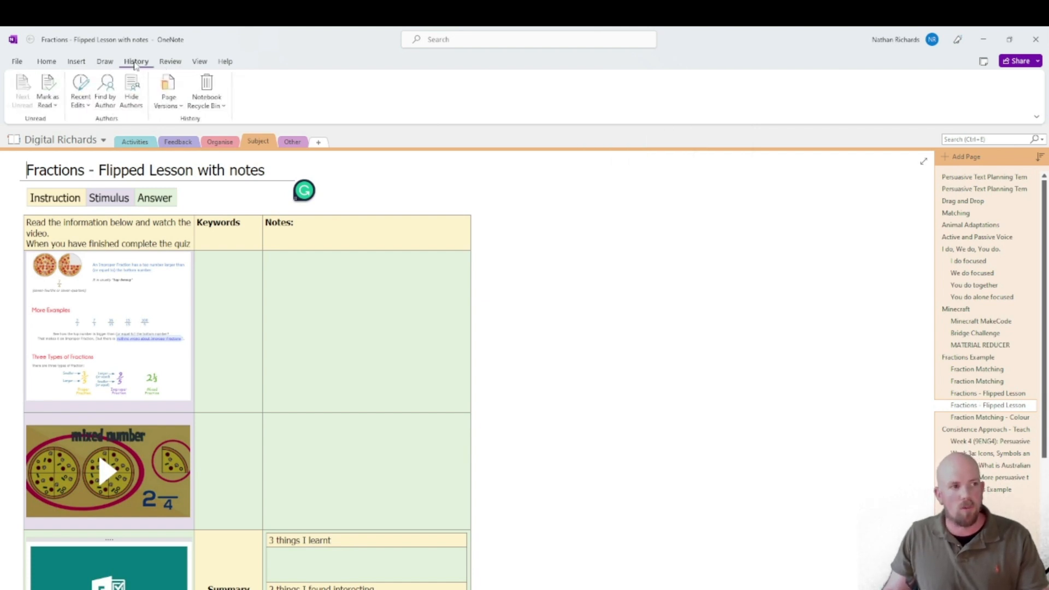
{"action": "left_click", "coordinate": [170, 60]}
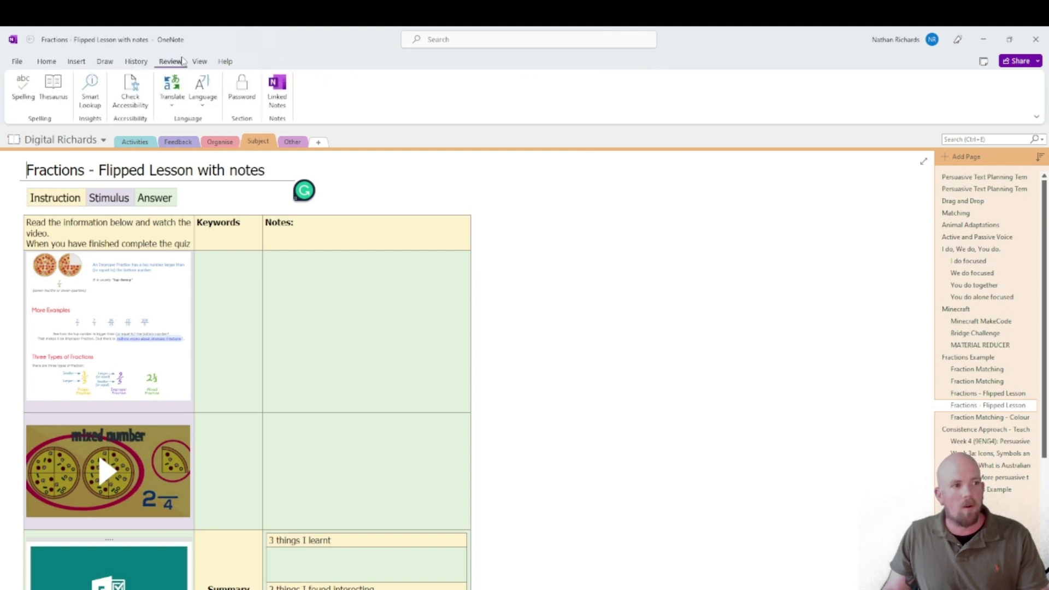
{"action": "left_click", "coordinate": [199, 61]}
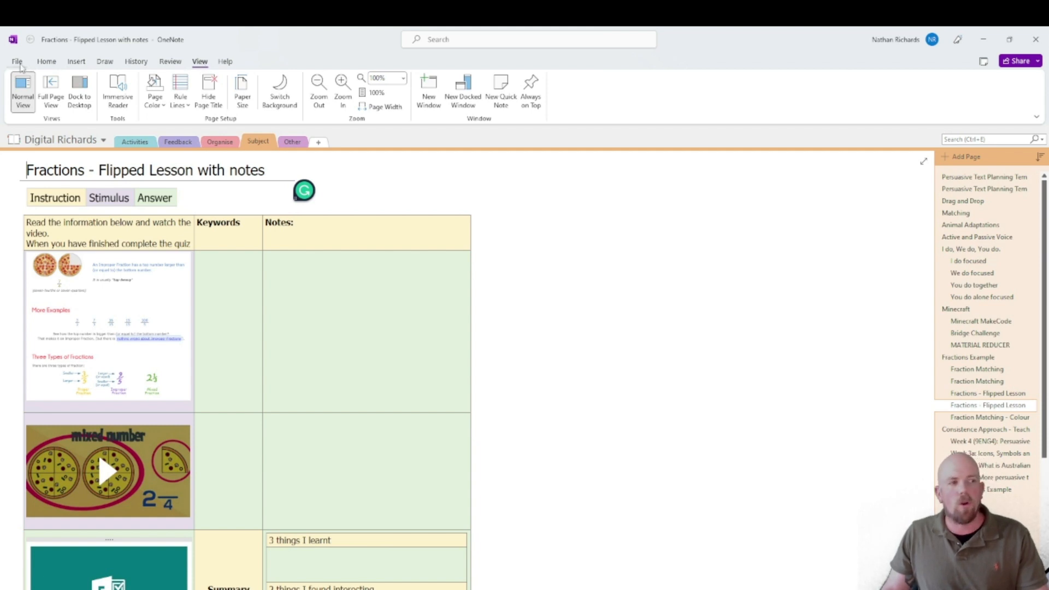
- Browse the General, Display and Proofing pages of OneNote Options, then close it
{"action": "left_click", "coordinate": [16, 61]}
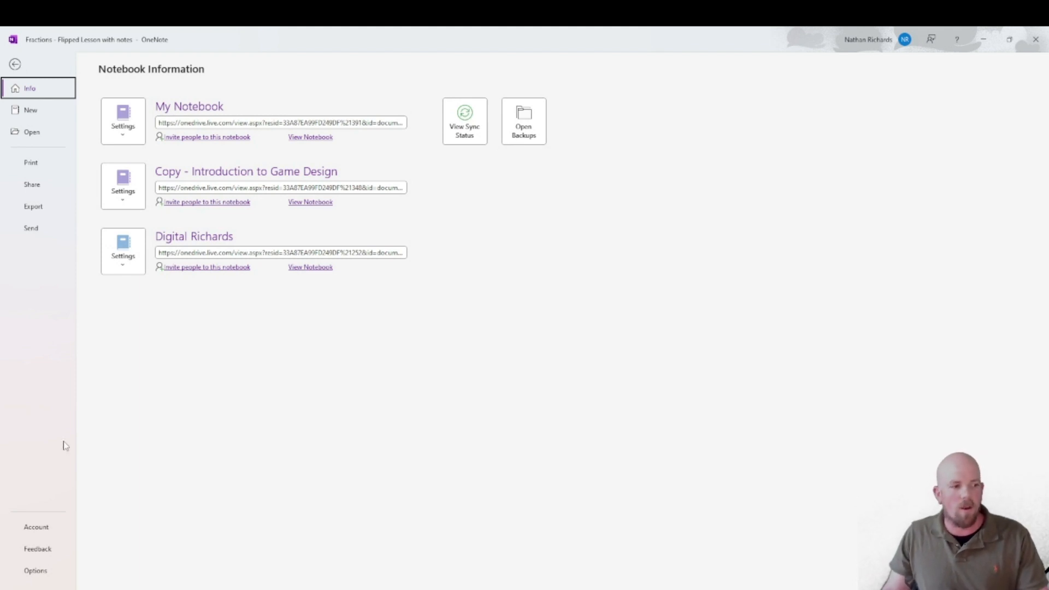
{"action": "left_click", "coordinate": [35, 570]}
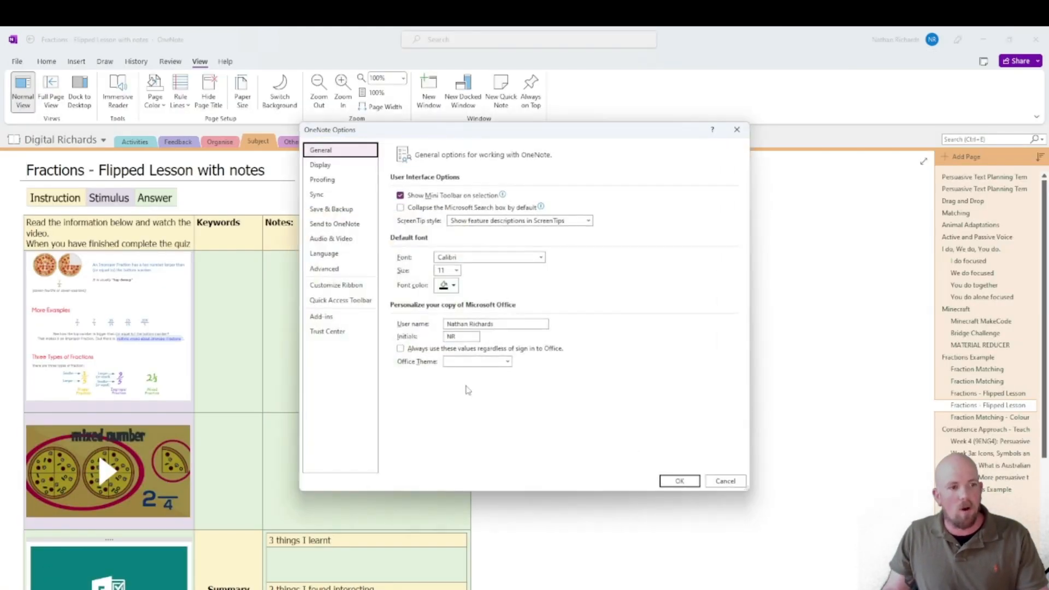
{"action": "mouse_move", "coordinate": [572, 258]}
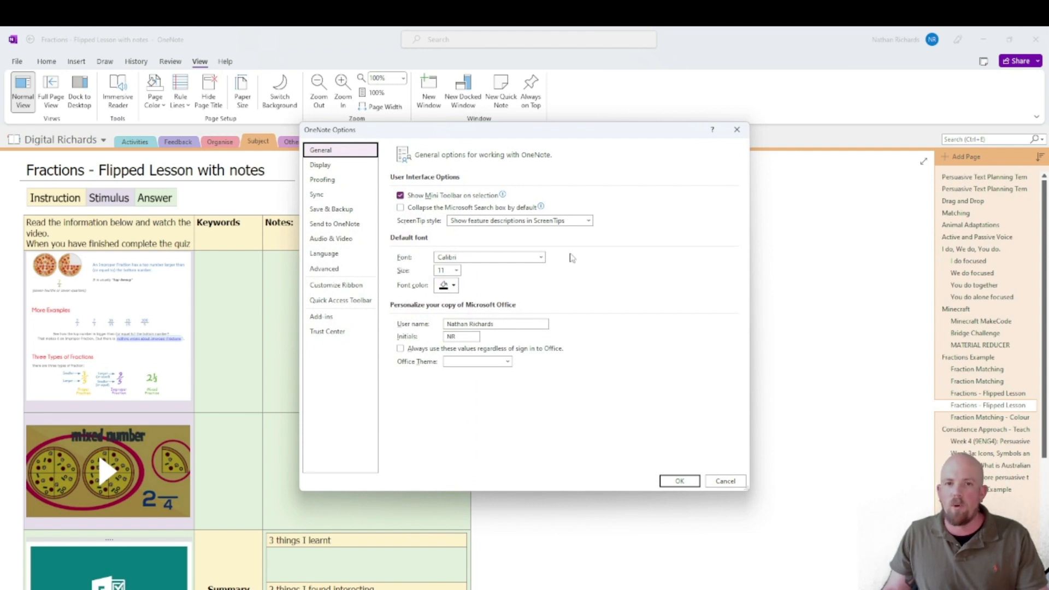
{"action": "left_click", "coordinate": [321, 164]}
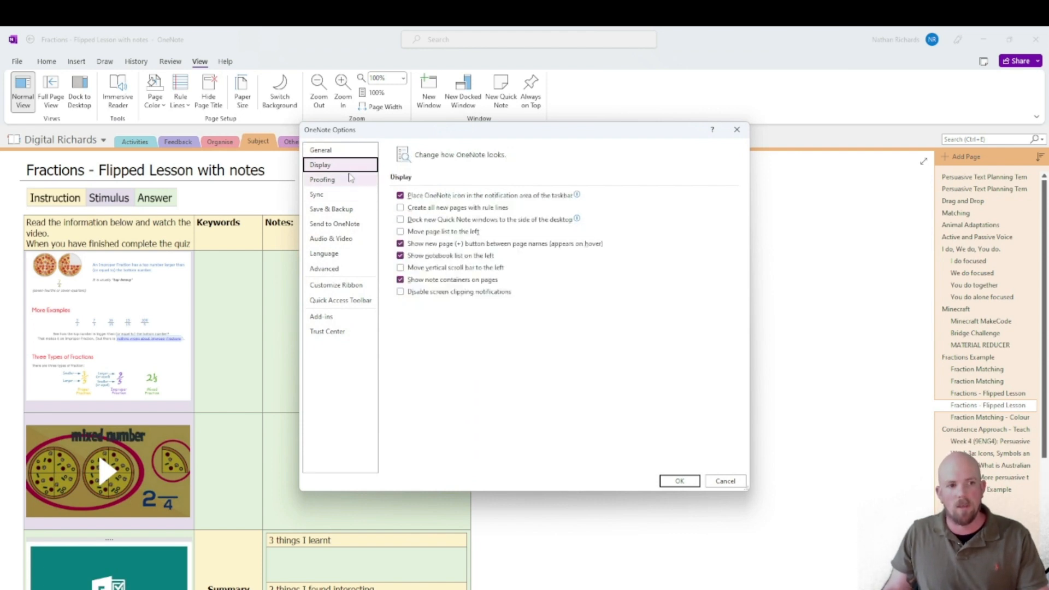
{"action": "left_click", "coordinate": [322, 179]}
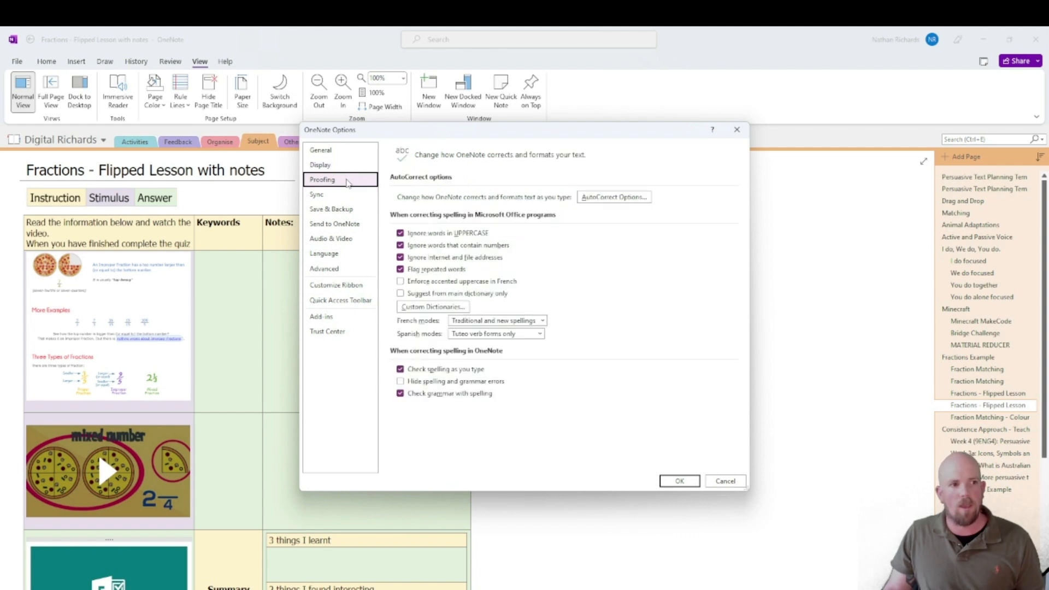
{"action": "left_click", "coordinate": [334, 224]}
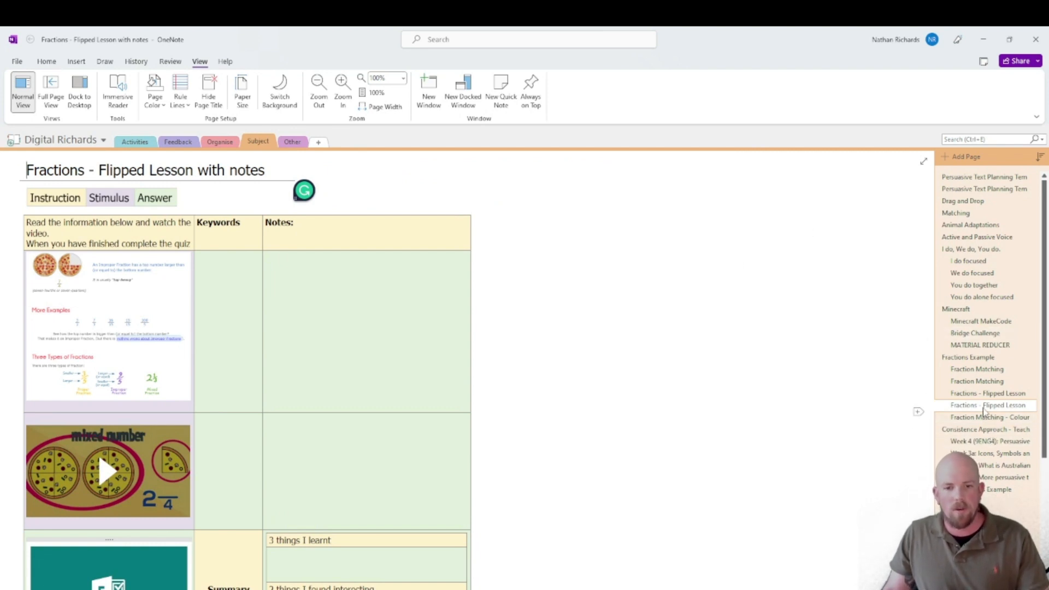
{"action": "right_click", "coordinate": [1002, 405]}
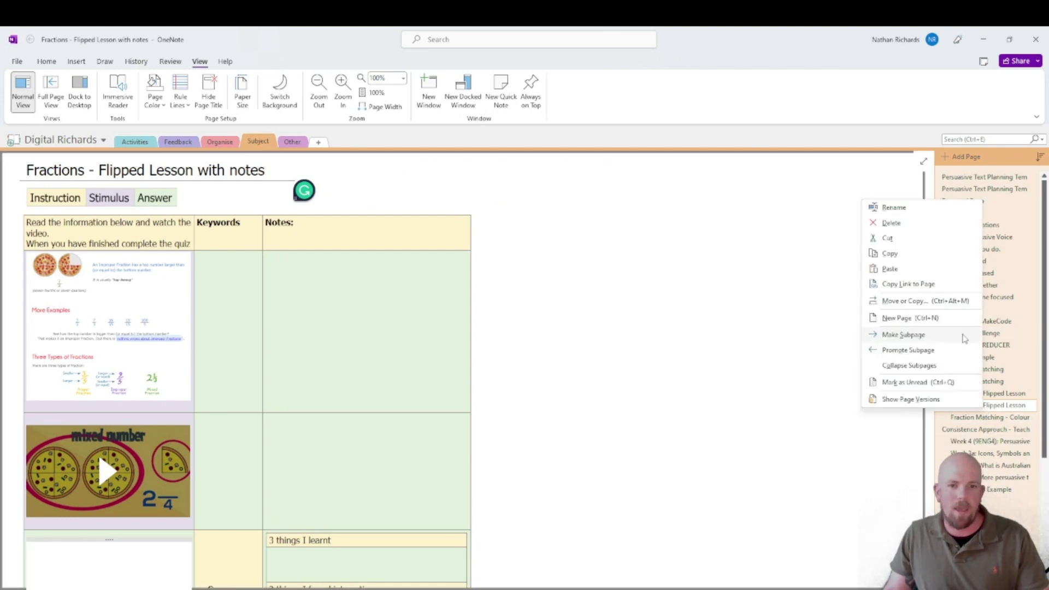
{"action": "left_click", "coordinate": [905, 301]}
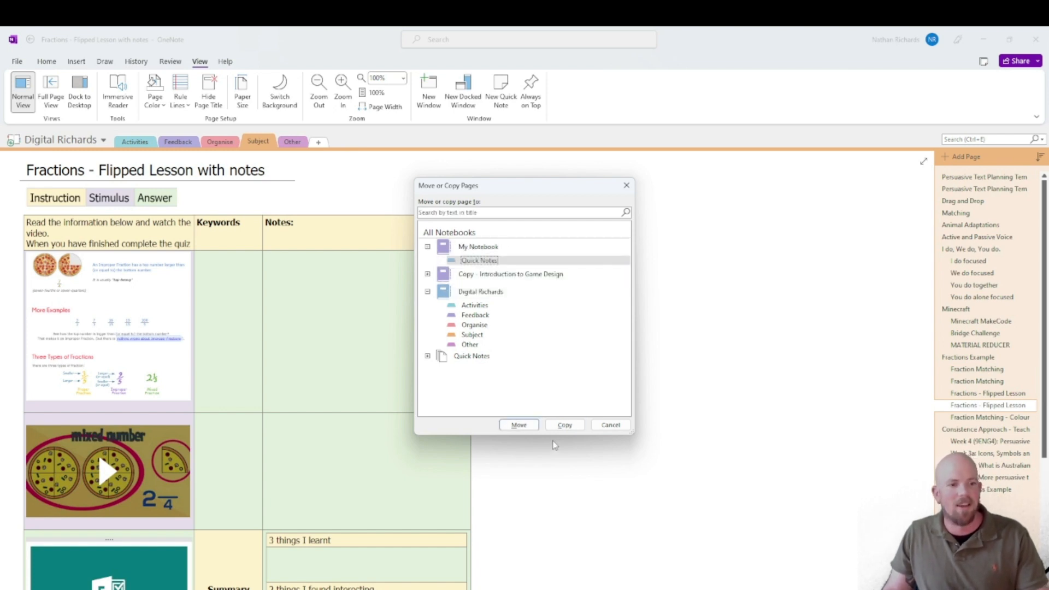
{"action": "left_click", "coordinate": [610, 425]}
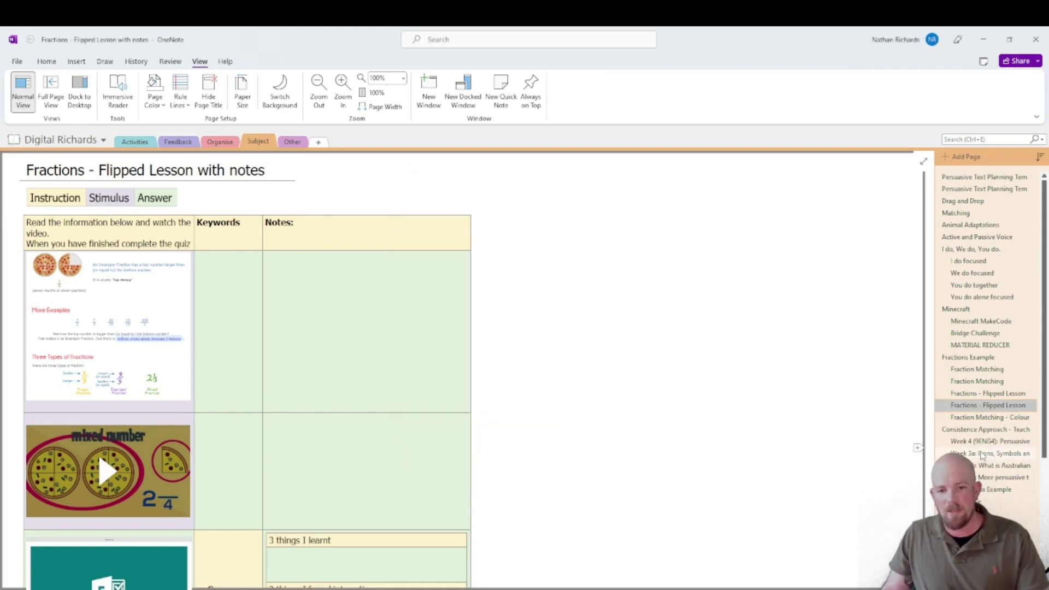
- Open Fraction Matching and show its Move or Copy list with Quick Notes under Recent picks
{"action": "left_click", "coordinate": [977, 380]}
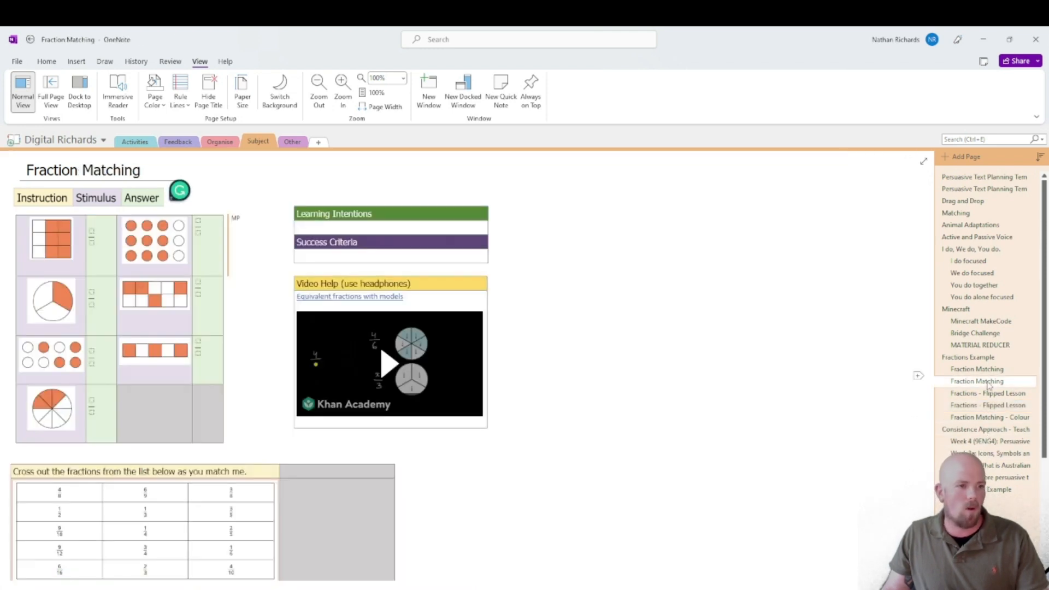
{"action": "right_click", "coordinate": [978, 381]}
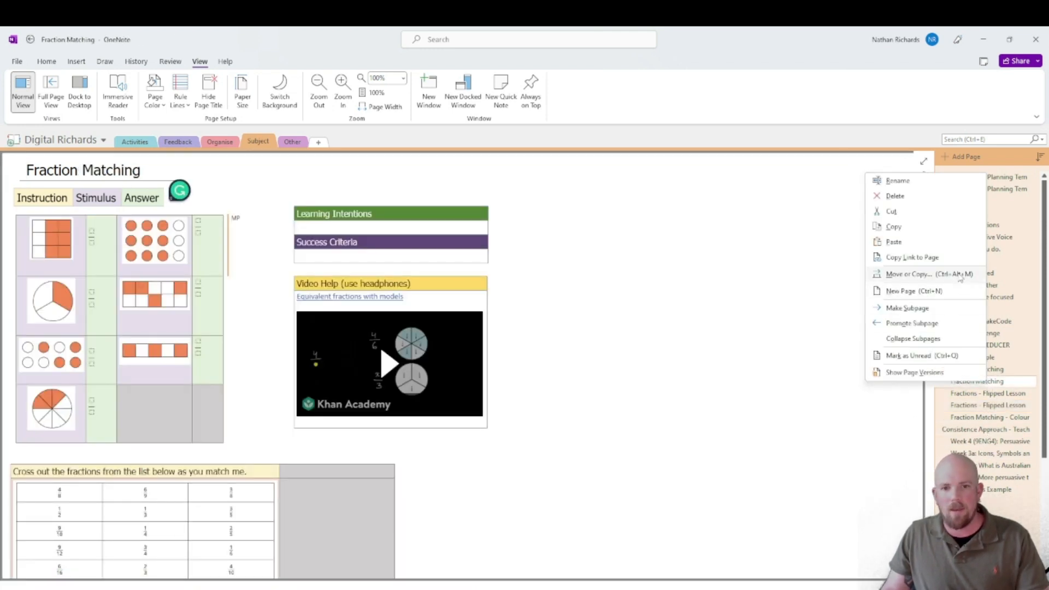
{"action": "left_click", "coordinate": [910, 273]}
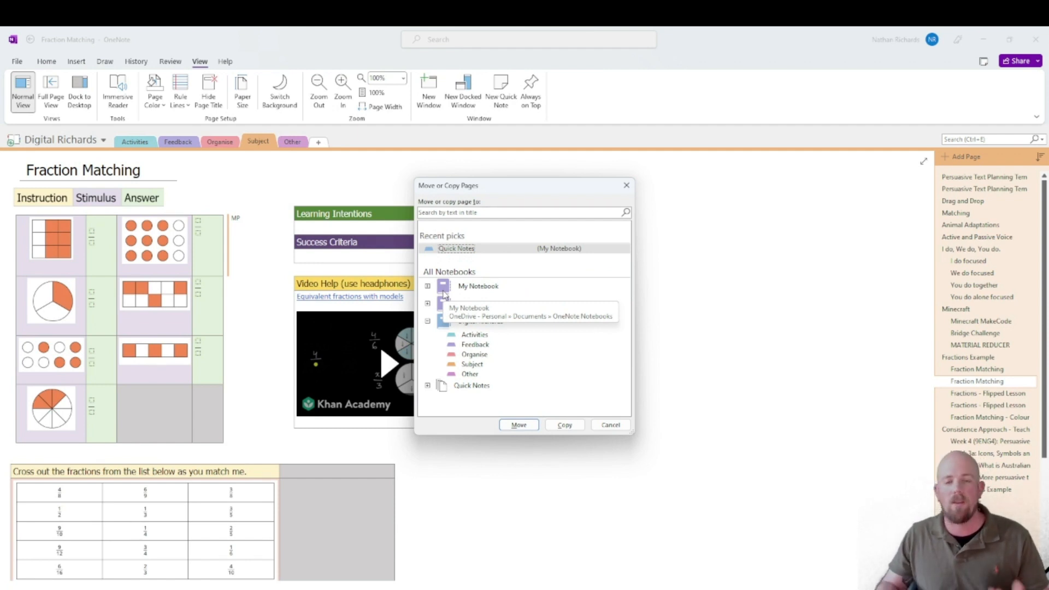
{"action": "mouse_move", "coordinate": [492, 245]}
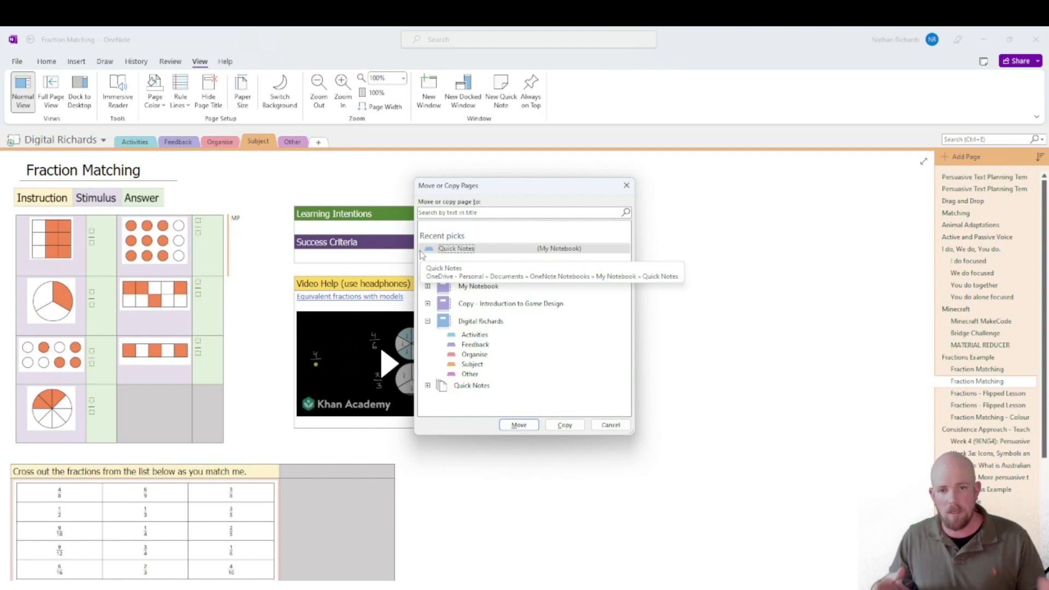
{"action": "mouse_move", "coordinate": [493, 261]}
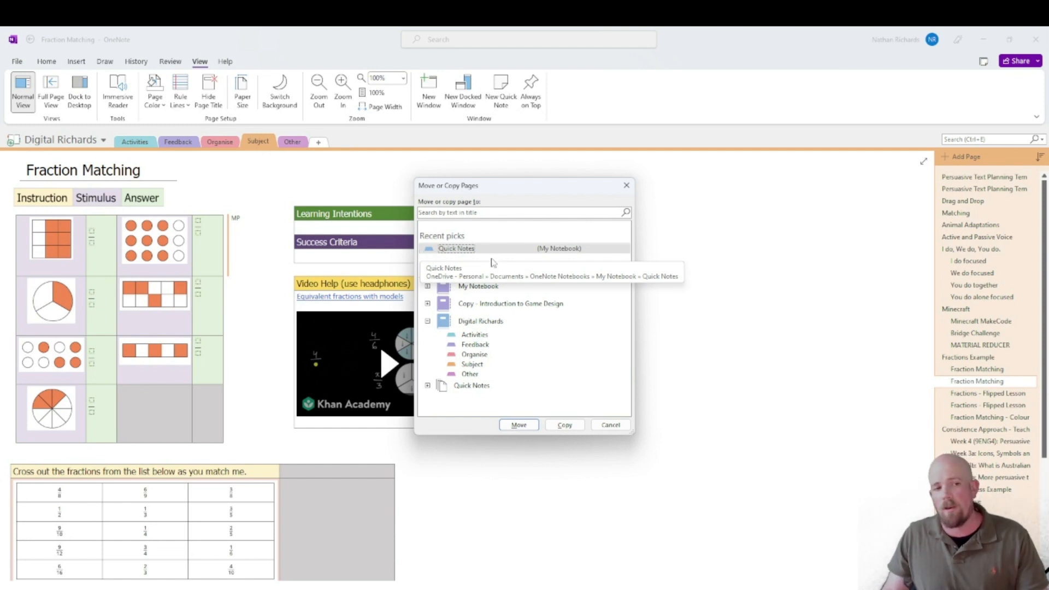
{"action": "left_click", "coordinate": [609, 425]}
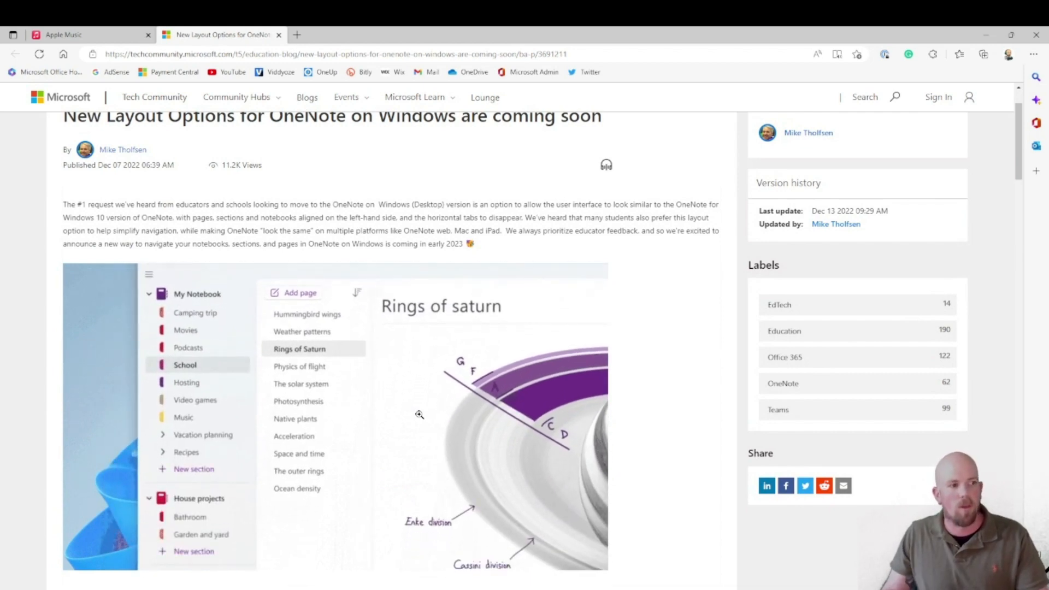
- Zoom in on the article and read down to the Vertical Tabs layout description
{"action": "key", "text": "ctrl+plus"}
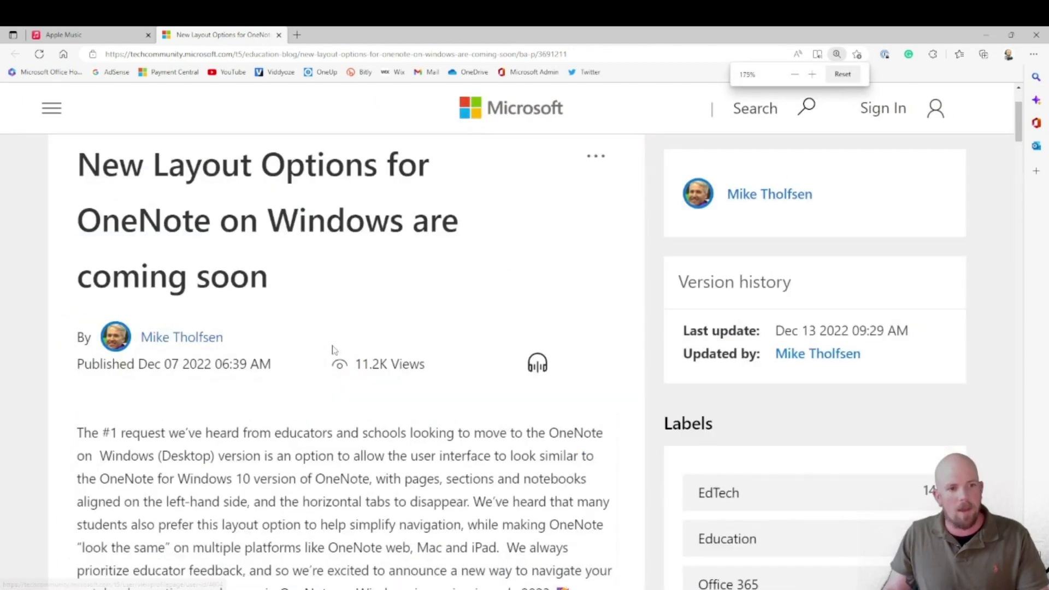
{"action": "scroll", "scroll_direction": "down", "scroll_amount": 3}
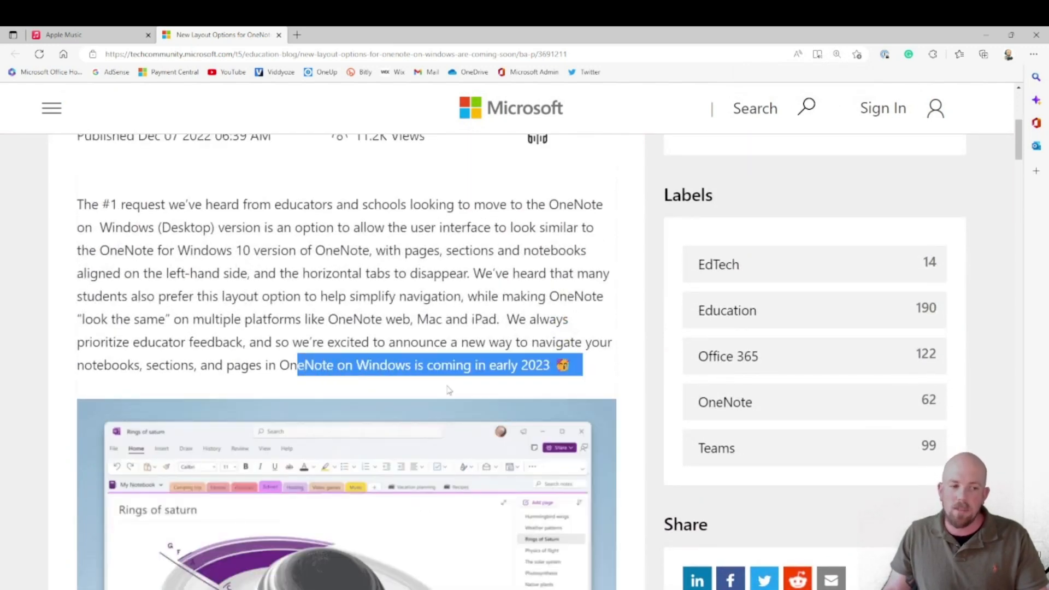
{"action": "right_click", "coordinate": [441, 365]}
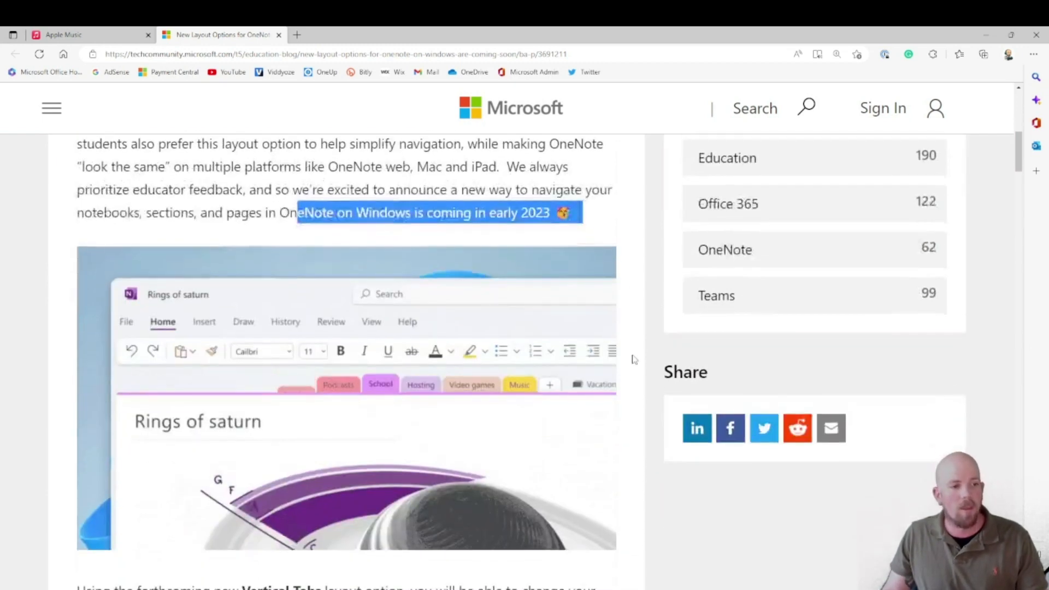
{"action": "scroll", "scroll_direction": "down", "scroll_amount": 3}
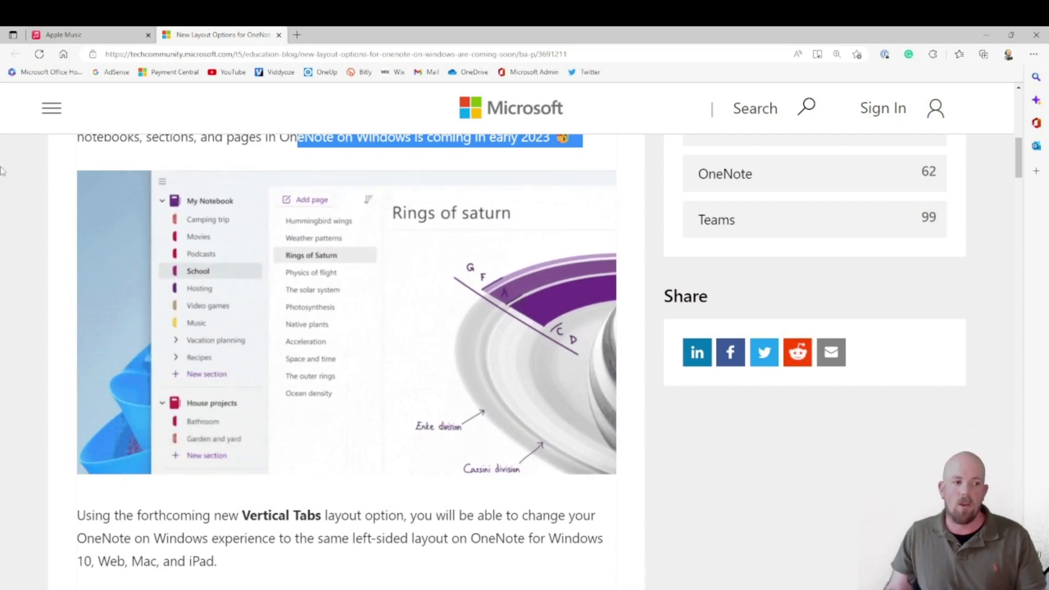
- Scroll through the article's 'View Tab -> Tabs Layout' and 'Select Vertical Tabs' steps
{"action": "scroll", "scroll_direction": "down", "scroll_amount": 3}
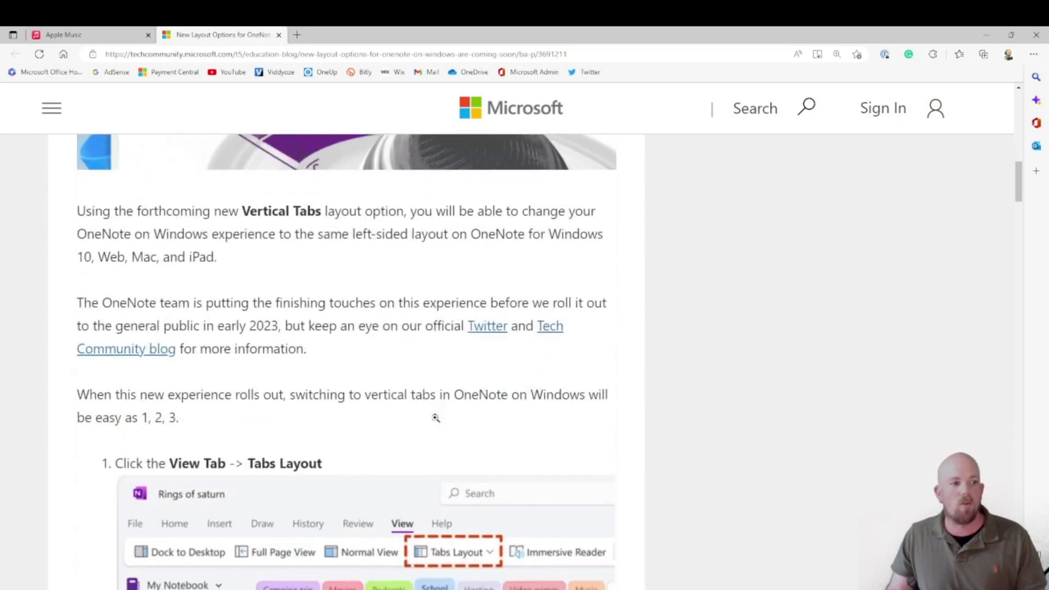
{"action": "scroll", "scroll_direction": "down", "scroll_amount": 3}
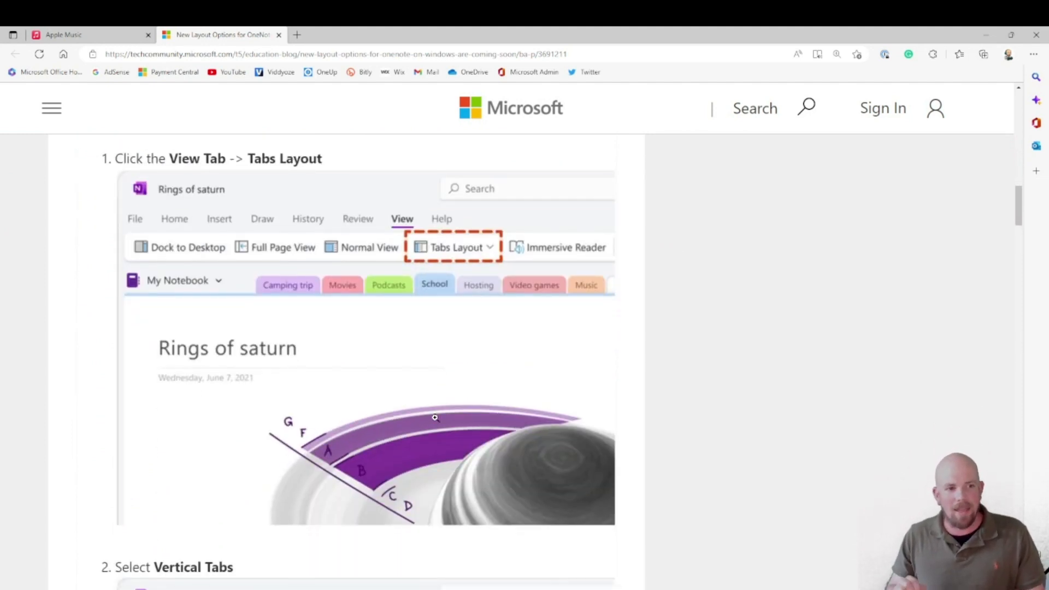
{"action": "scroll", "scroll_direction": "down", "scroll_amount": 3}
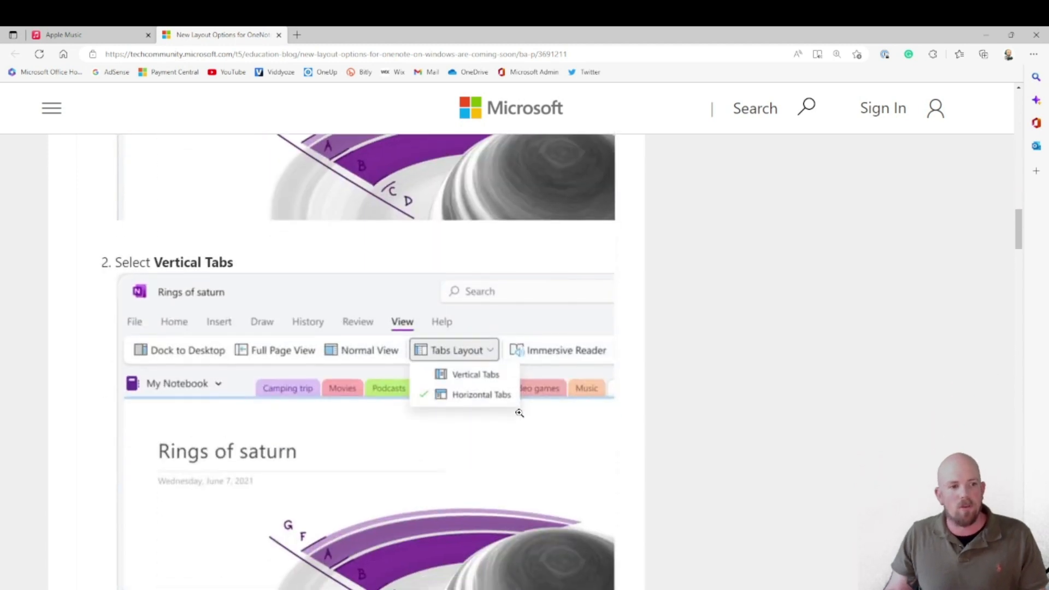
{"action": "scroll", "scroll_direction": "down", "scroll_amount": 3}
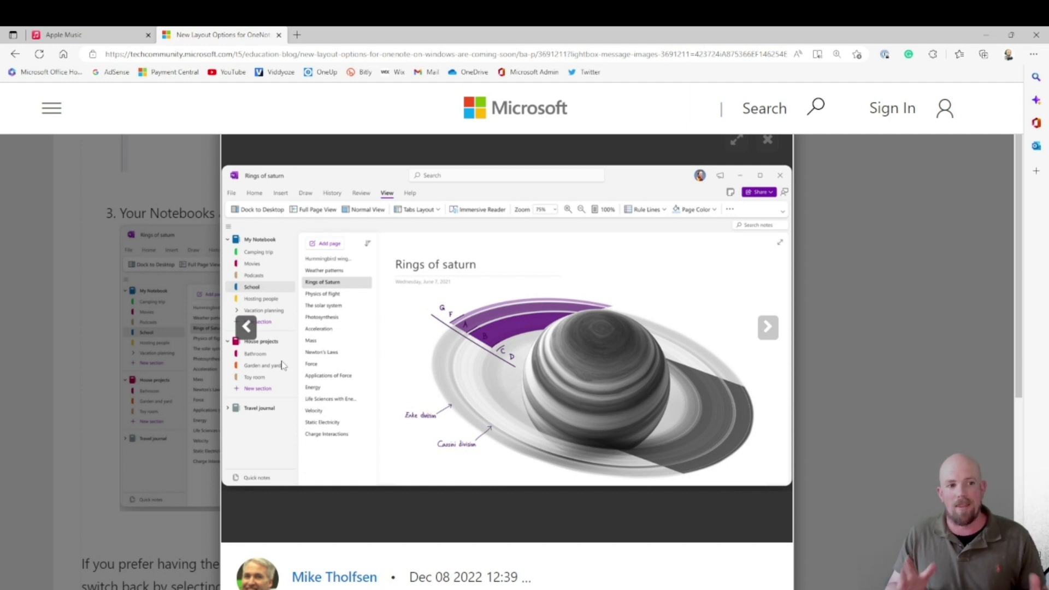
{"action": "mouse_move", "coordinate": [281, 250]}
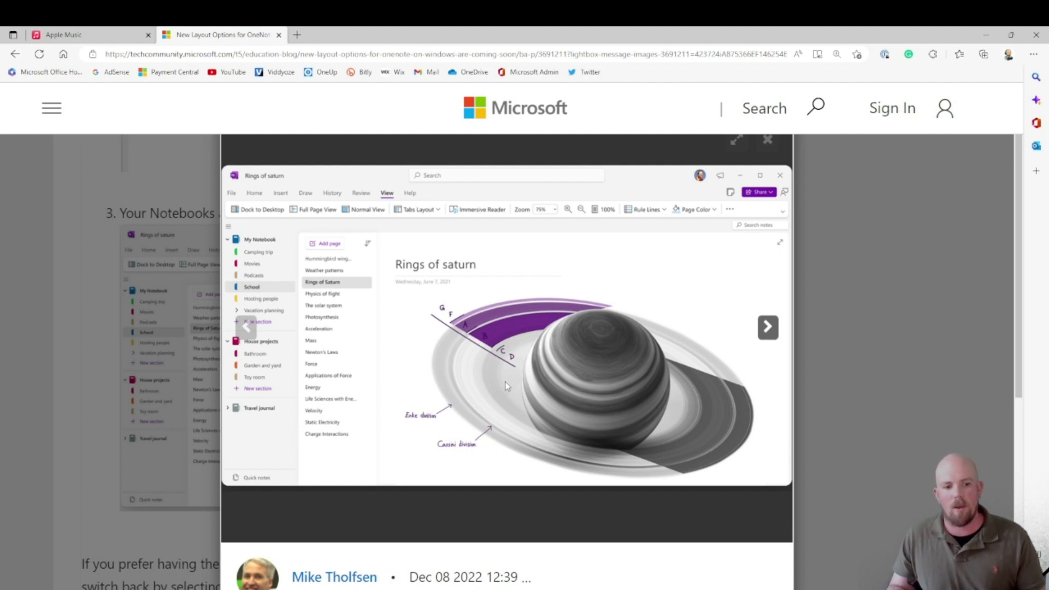
{"action": "mouse_move", "coordinate": [641, 538]}
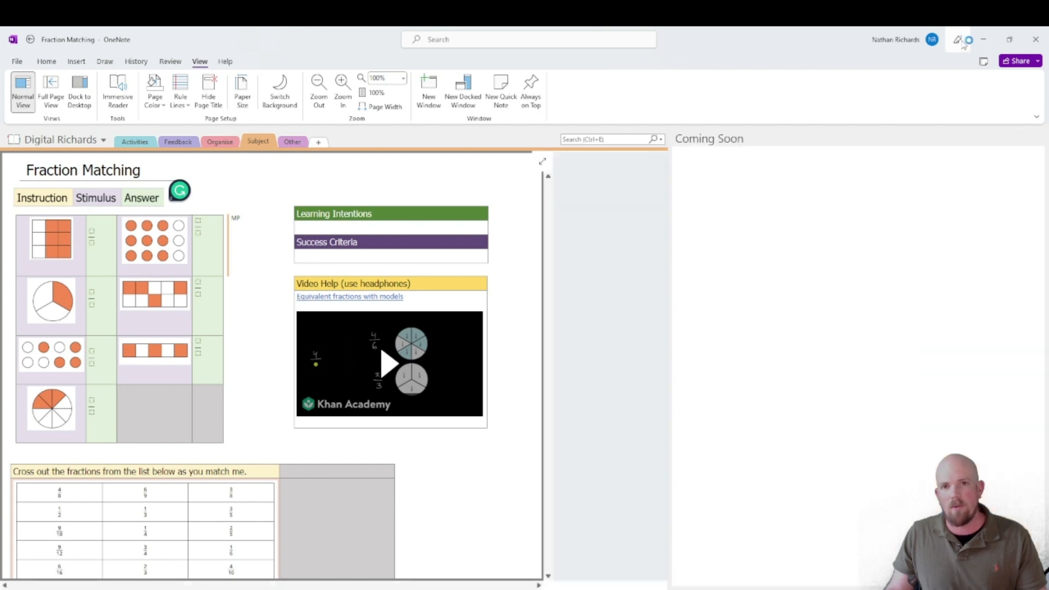
- Open the Coming Soon megaphone panel from OneNote's title bar
{"action": "left_click", "coordinate": [958, 38]}
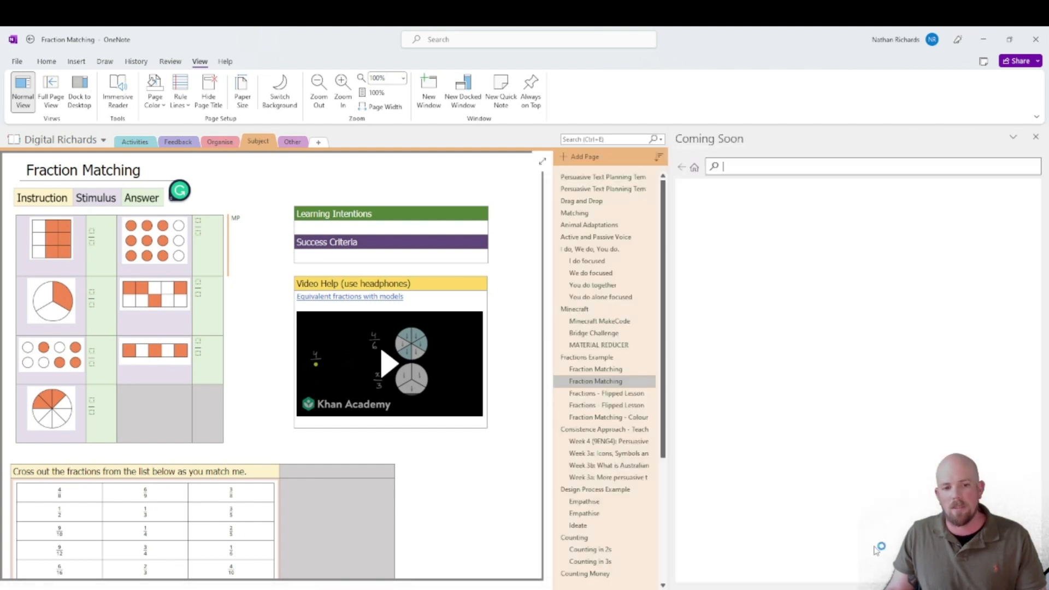